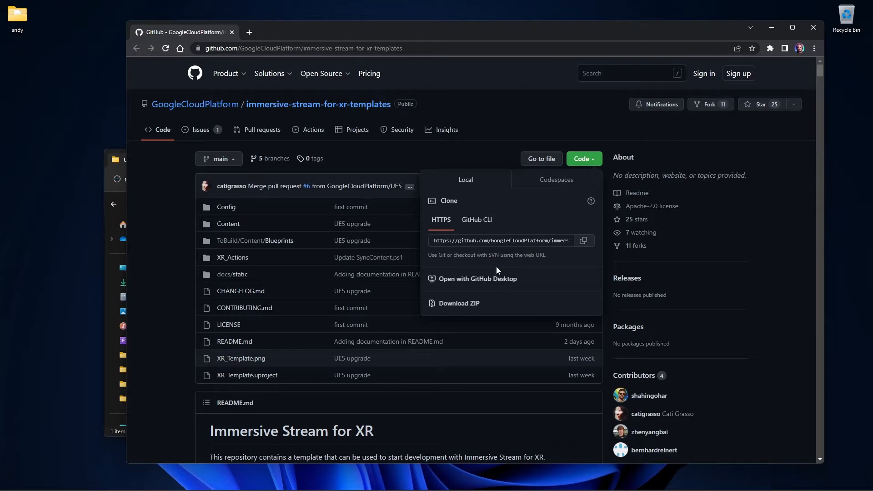
Step: Download the immersive-stream-for-xr-templates repository as a ZIP and extract it on the desktop
left_click(459, 304)
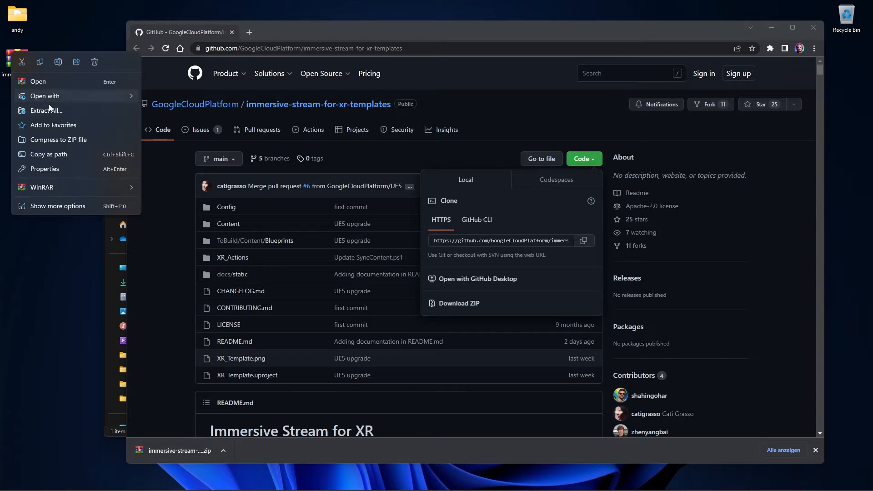
left_click(46, 110)
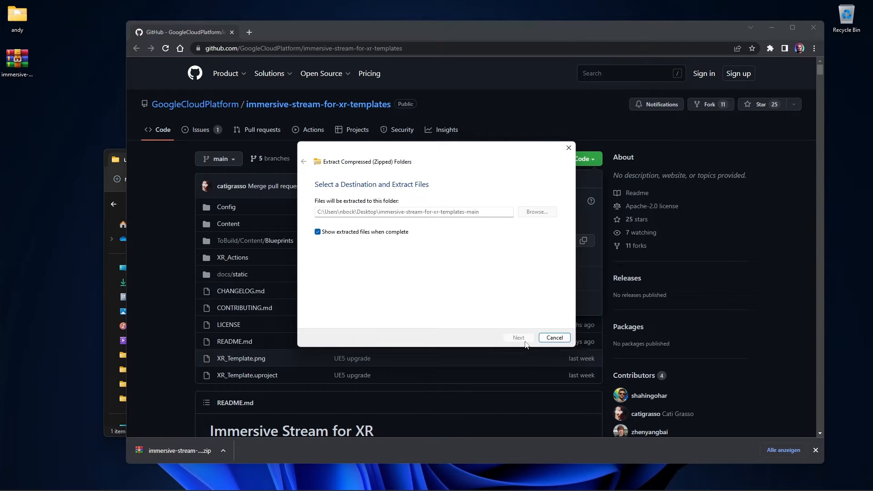
left_click(519, 338)
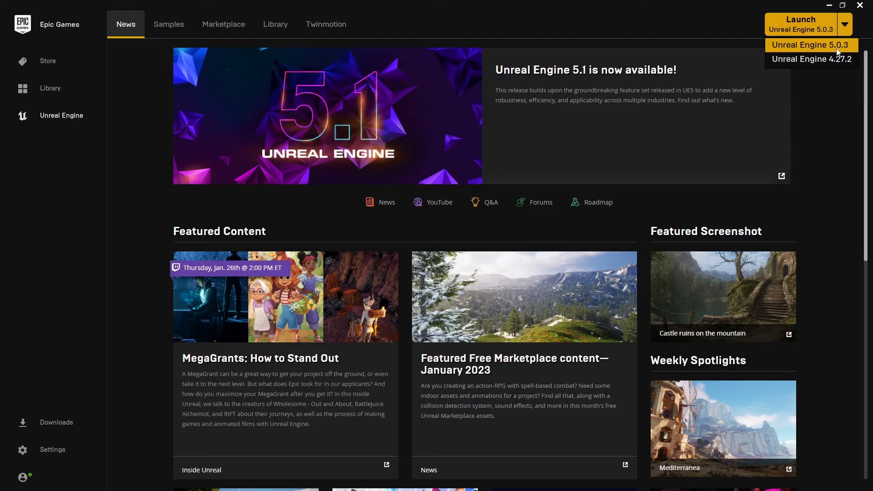
mouse_move(685, 57)
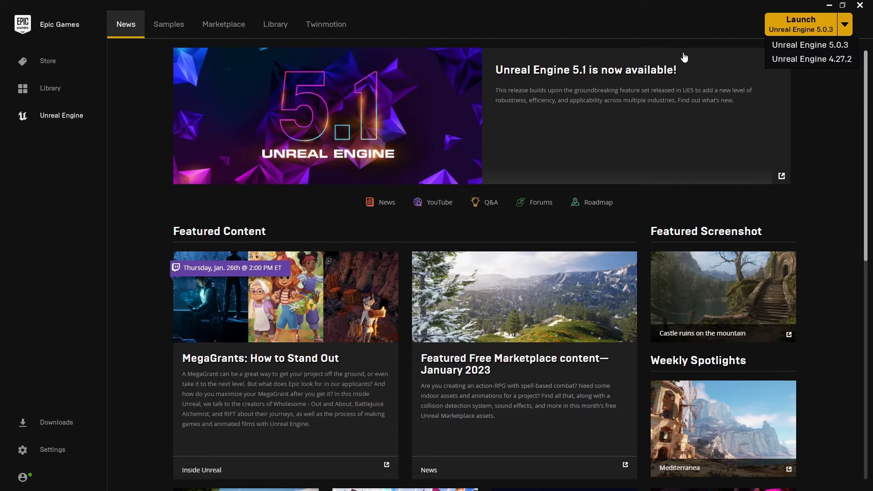
Step: Show the Library listing engines 4.27.2 and 5.0.3 and the XR_Template projects
left_click(275, 24)
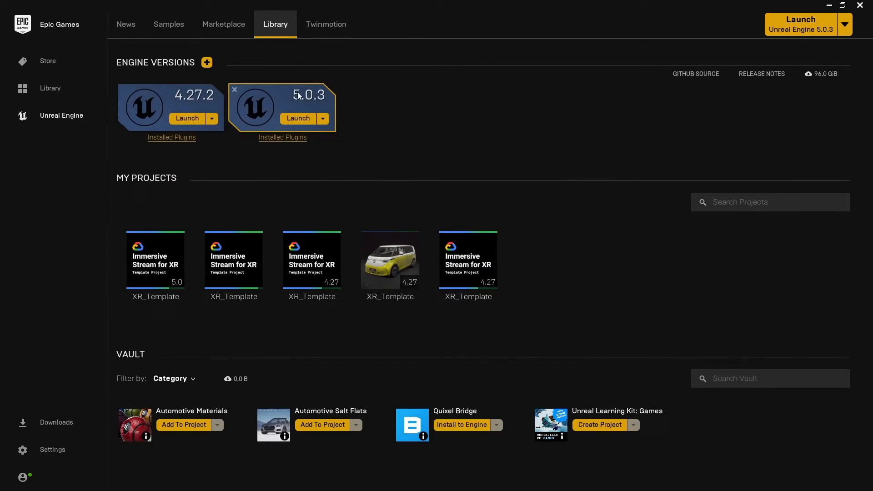
mouse_move(207, 62)
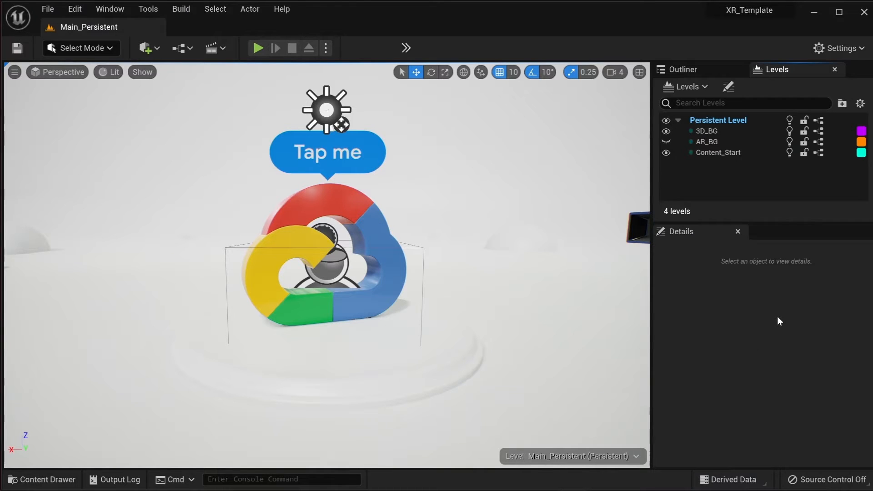
mouse_move(771, 162)
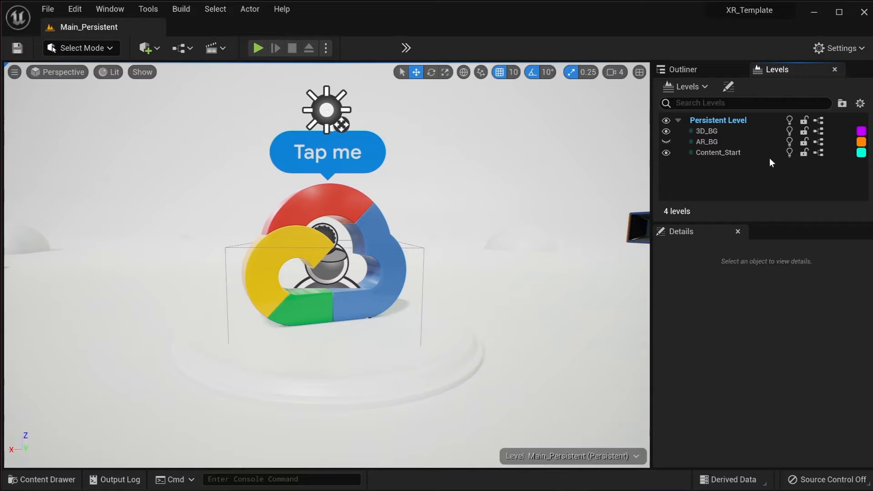
mouse_move(778, 73)
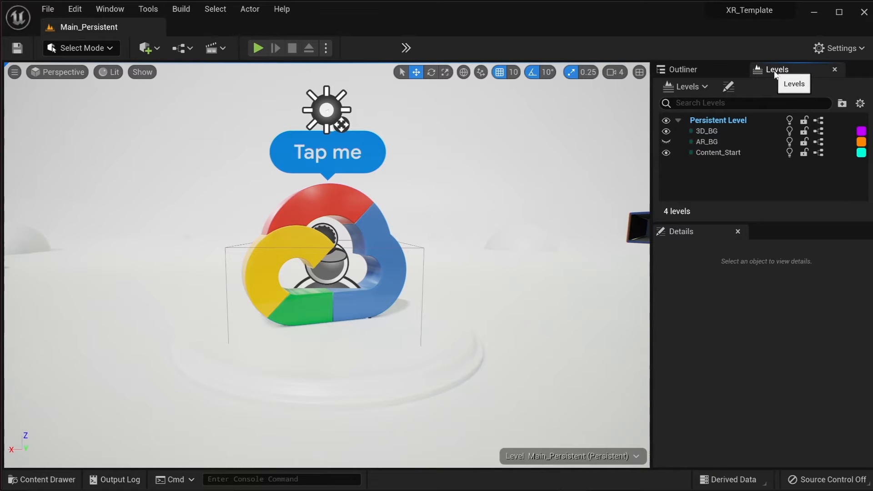
mouse_move(726, 123)
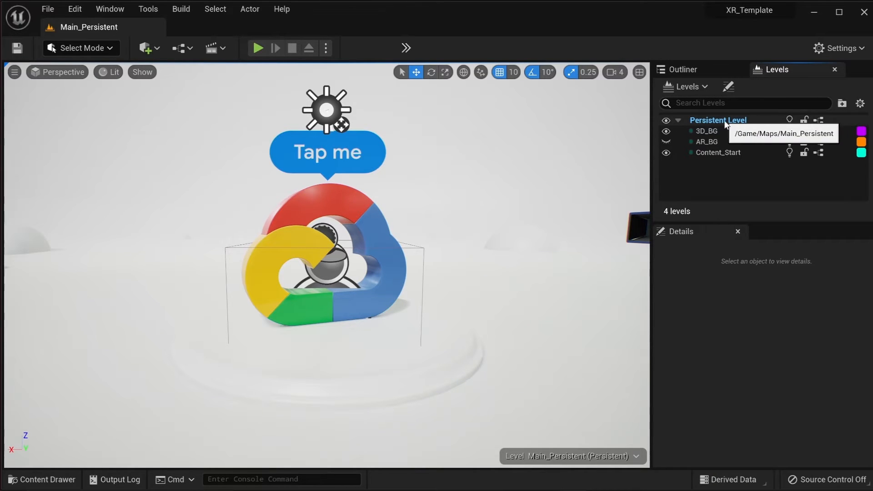
Step: Select the Persistent Level in Main_Persistent's Levels panel
left_click(717, 120)
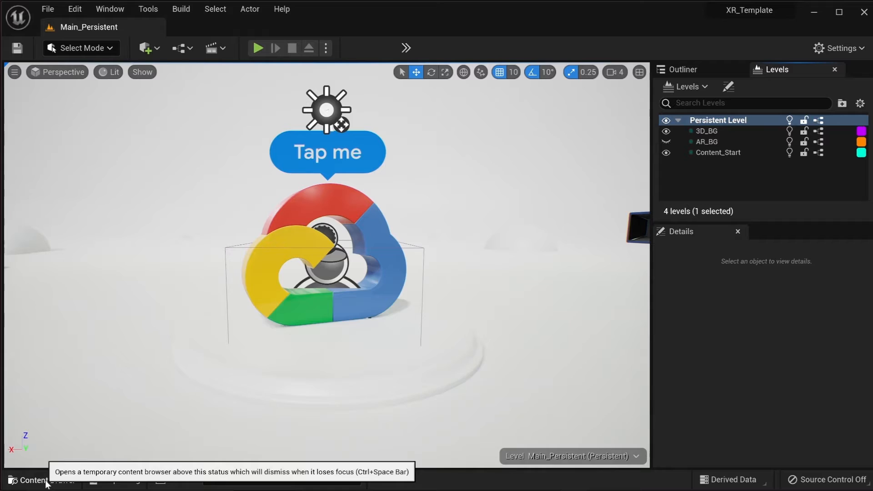
Step: Browse the Blueprints, Movies and Maps folders, then select the Main_Persistent level asset
left_click(30, 481)
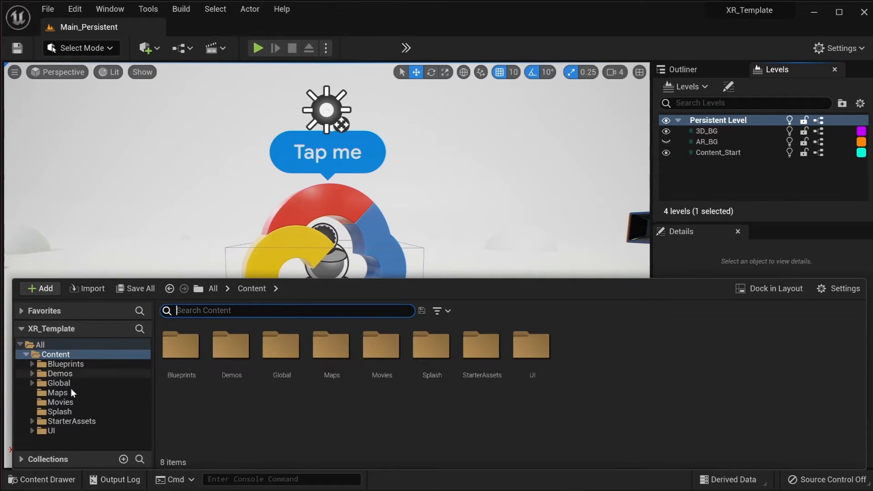
mouse_move(78, 367)
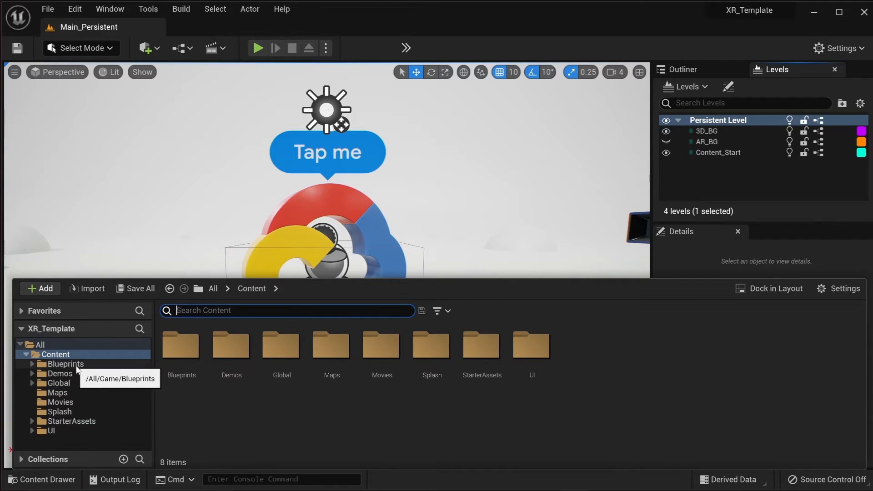
left_click(65, 364)
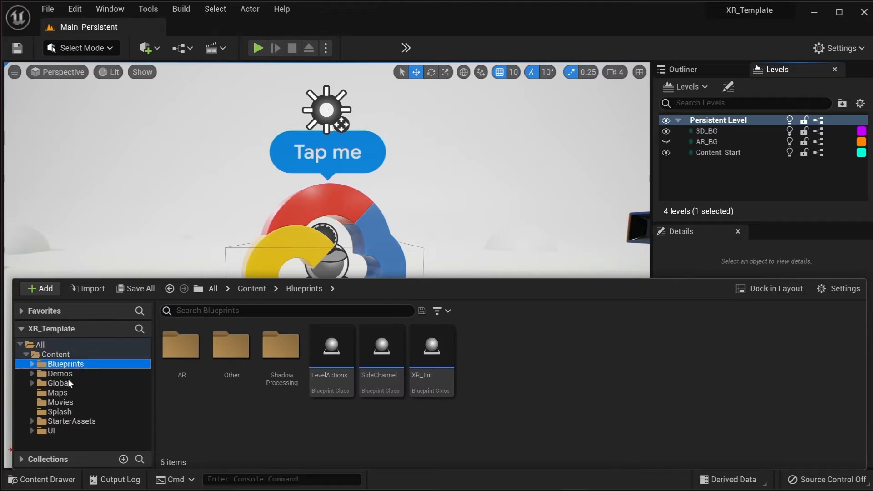
left_click(60, 402)
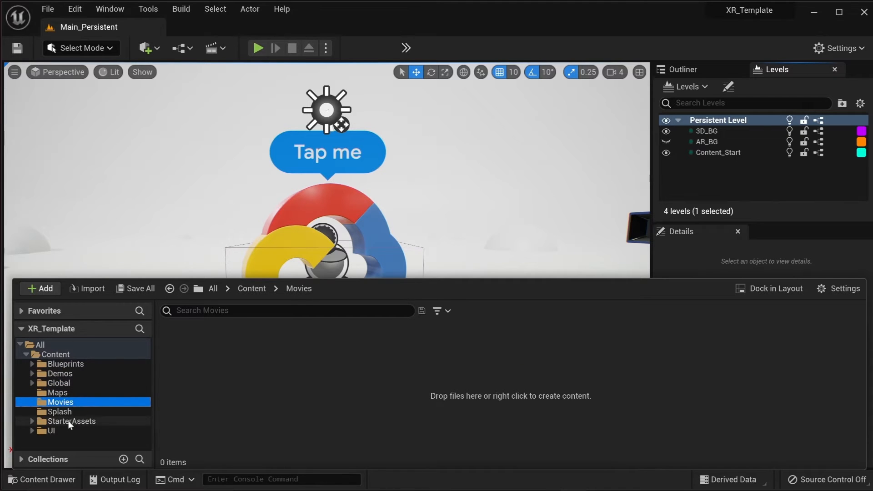
left_click(48, 431)
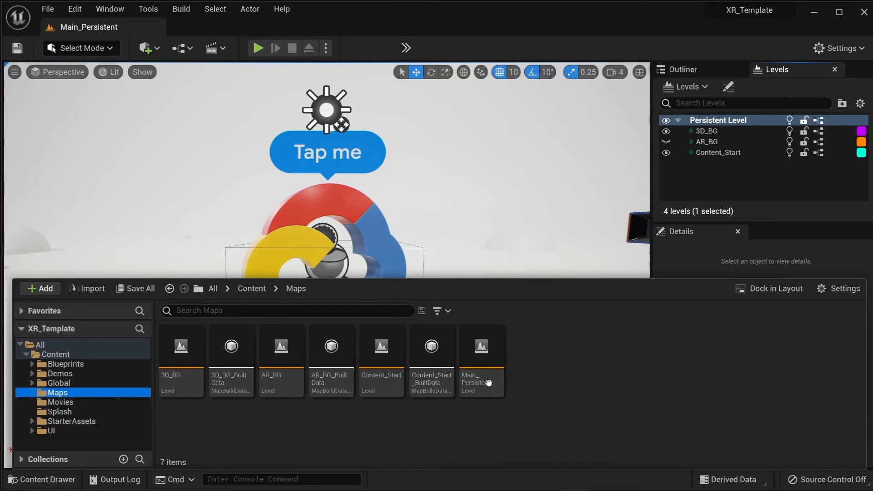
left_click(481, 346)
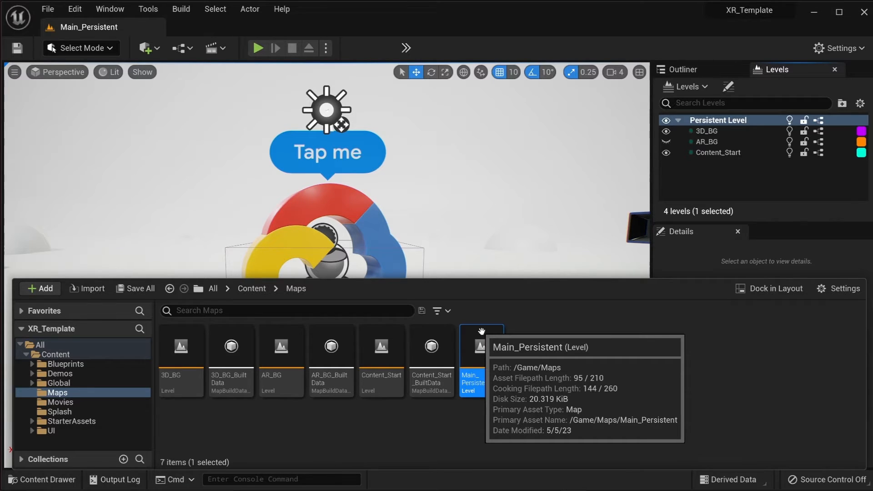
mouse_move(484, 356)
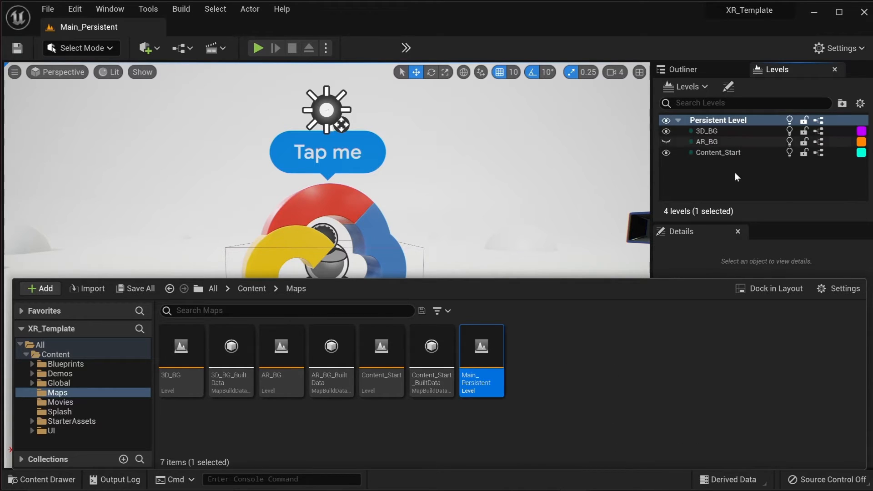
Step: Open the 3D_BG level from the Maps folder
left_click(181, 348)
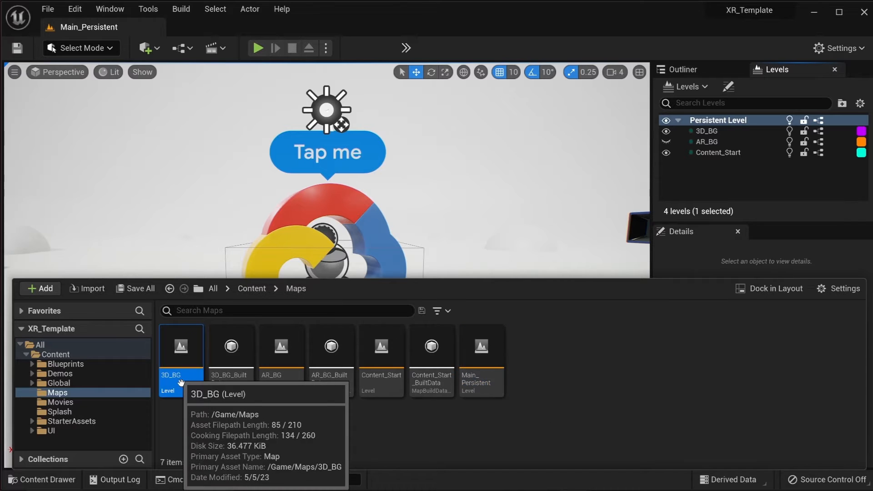
double_click(181, 348)
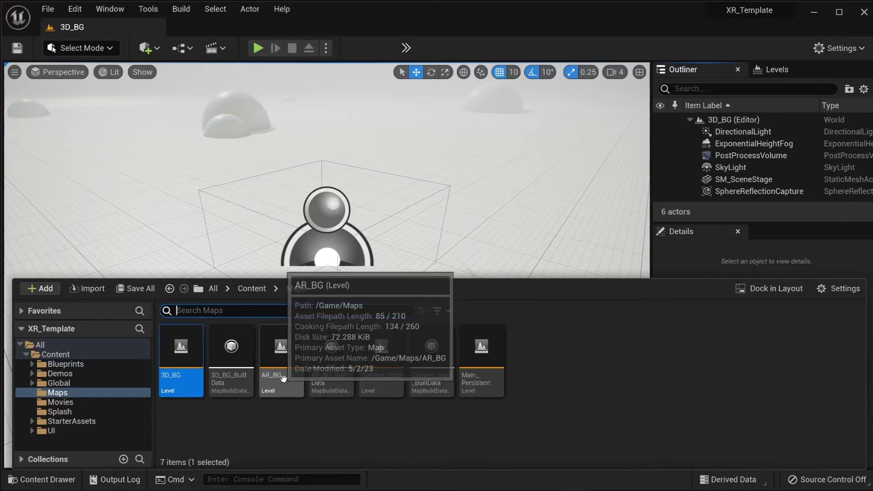
Step: Open the AR_BG level and inspect its PostProcessVolume actor
double_click(281, 346)
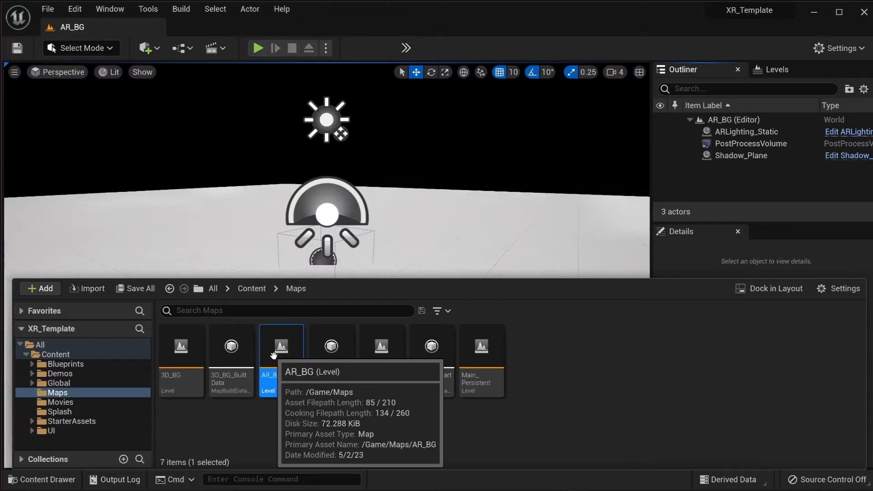
mouse_move(657, 209)
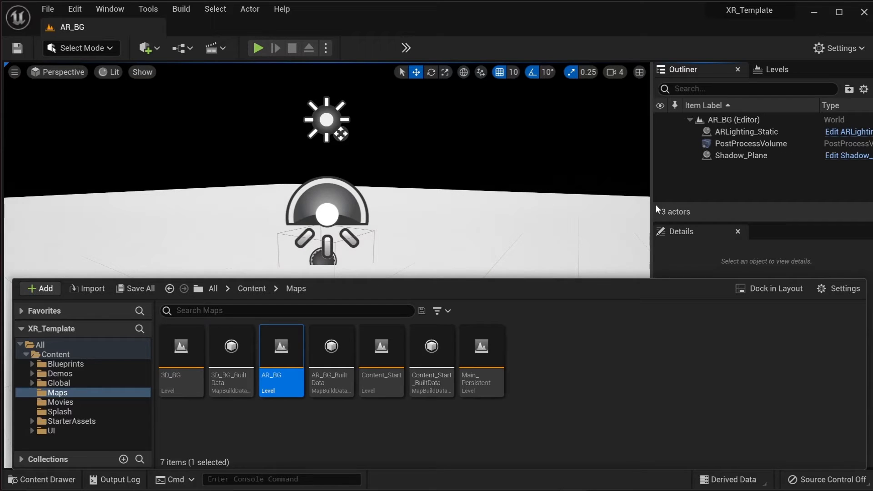
mouse_move(732, 168)
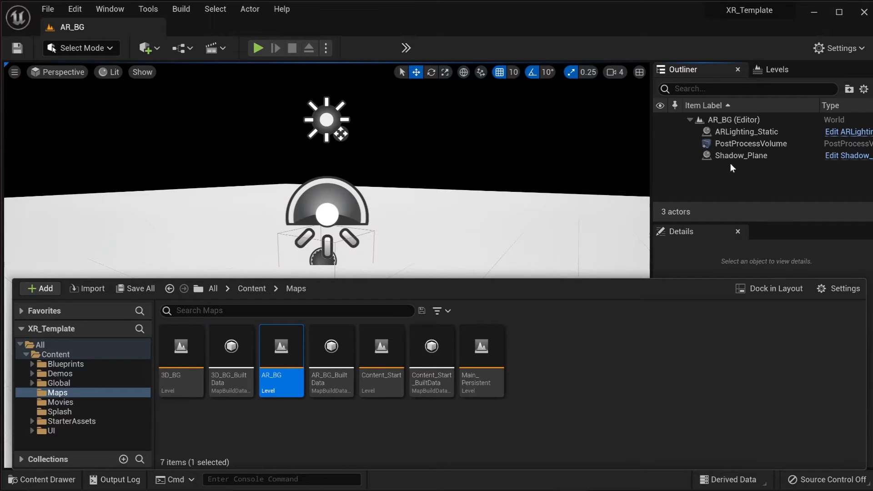
mouse_move(750, 149)
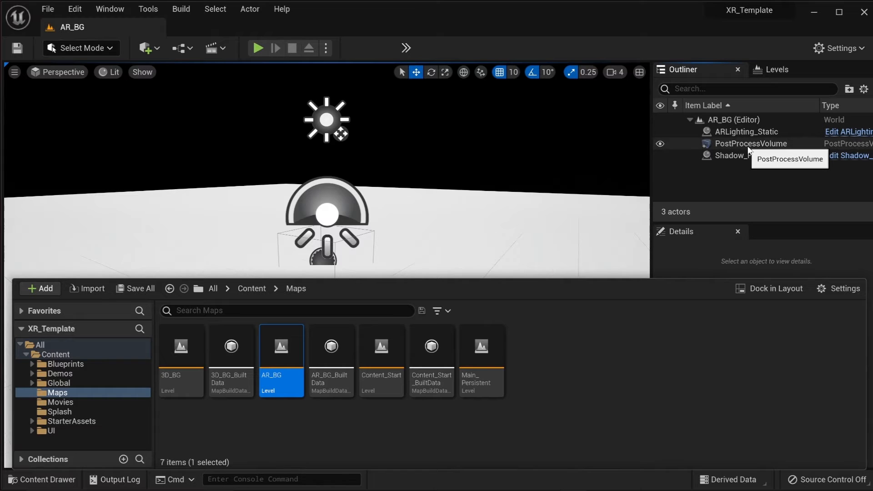
mouse_move(753, 193)
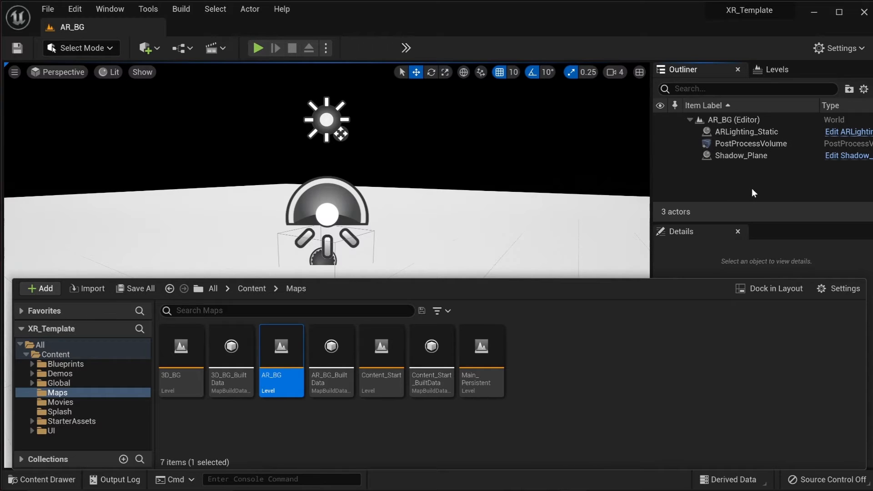
mouse_move(756, 135)
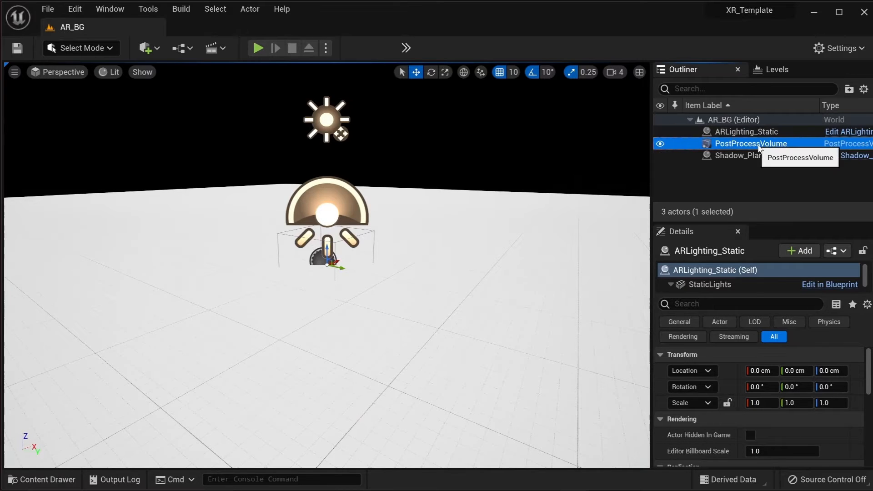
left_click(39, 480)
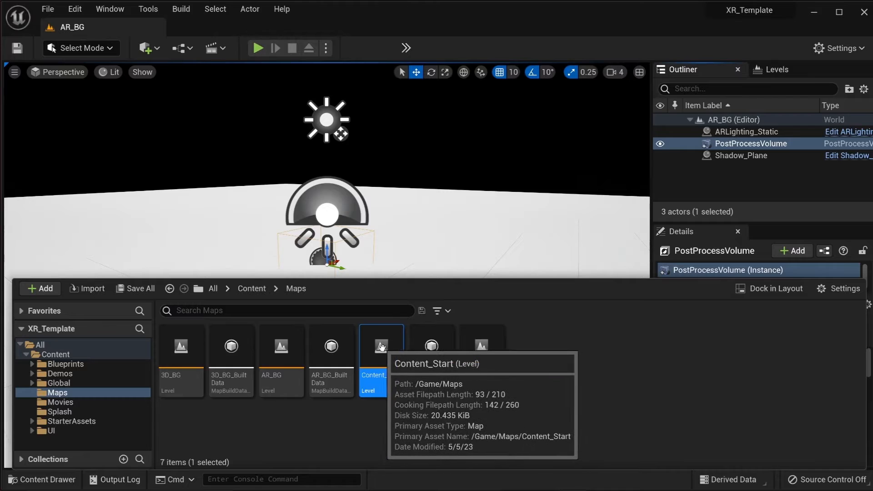
mouse_move(381, 347)
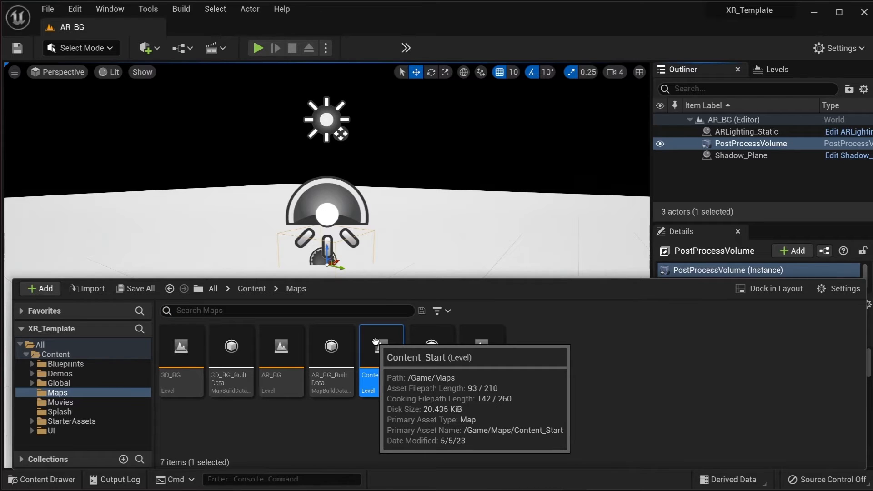
Step: Open Content_Start, select CloudLogo_BP, and switch the viewport from Lit to Unlit
double_click(382, 347)
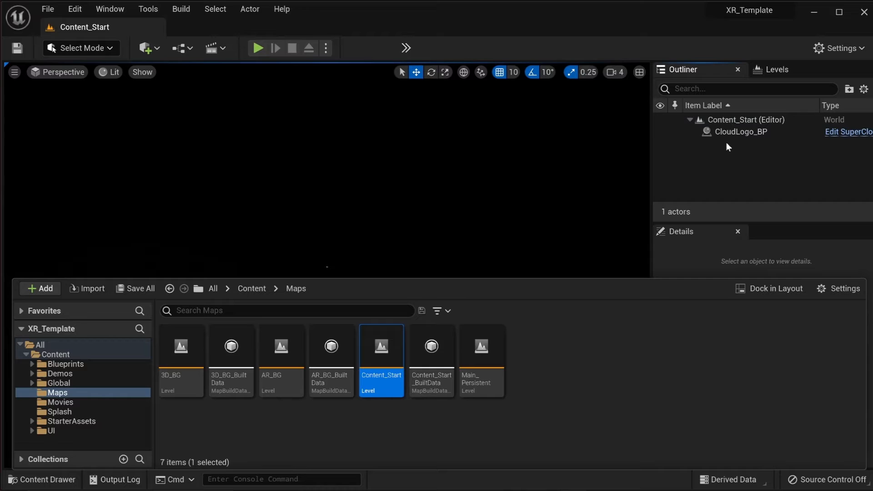
left_click(742, 132)
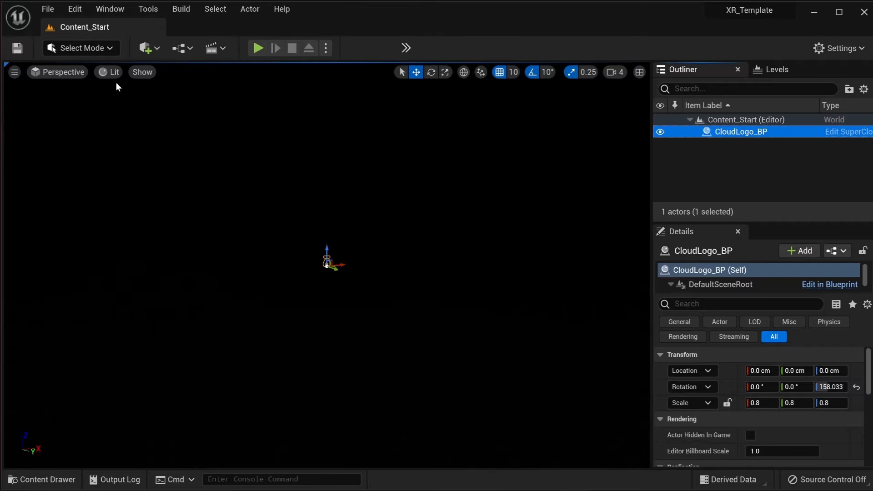
left_click(109, 71)
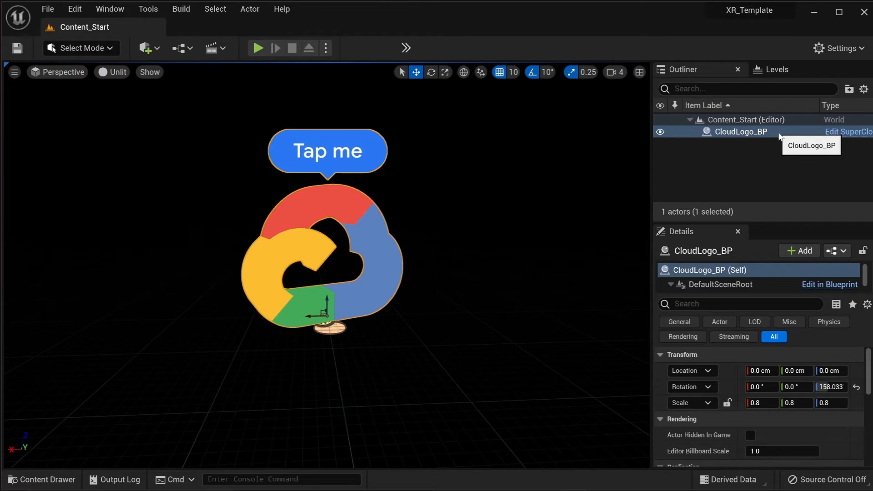
mouse_move(57, 470)
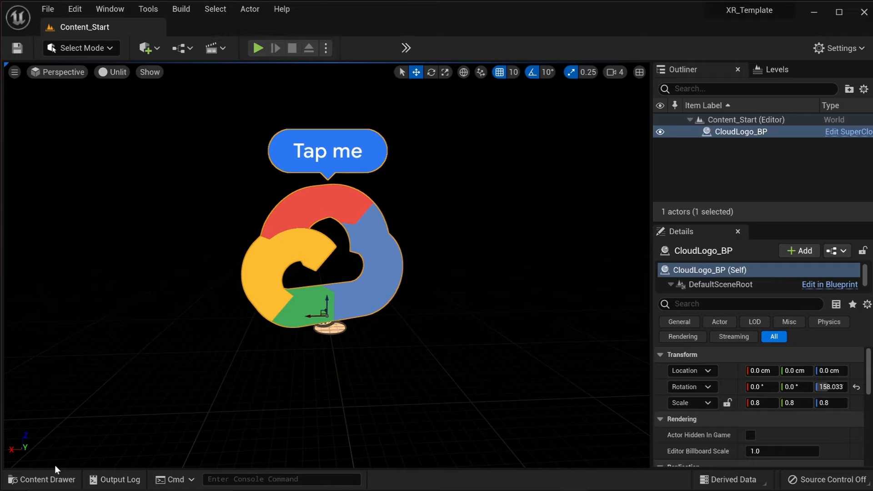
Step: Browse Blueprints (inspecting XR_Init), then UI and Global, and return to Blueprints
left_click(39, 480)
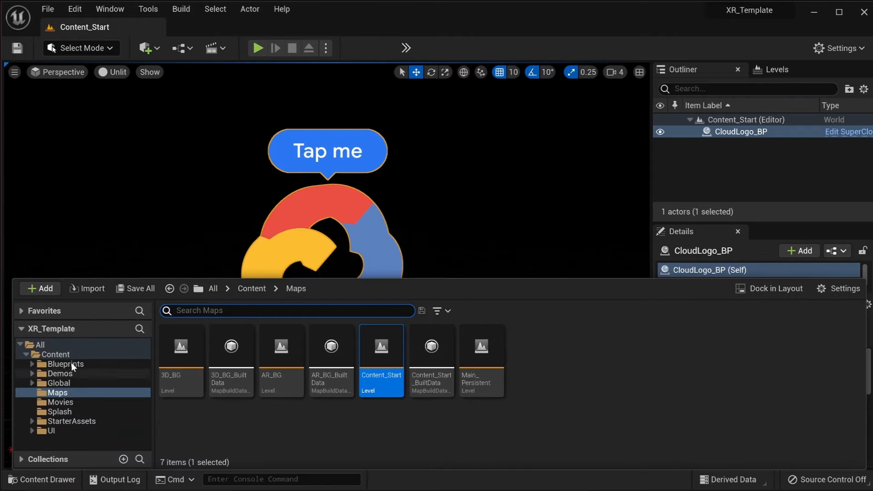
left_click(65, 364)
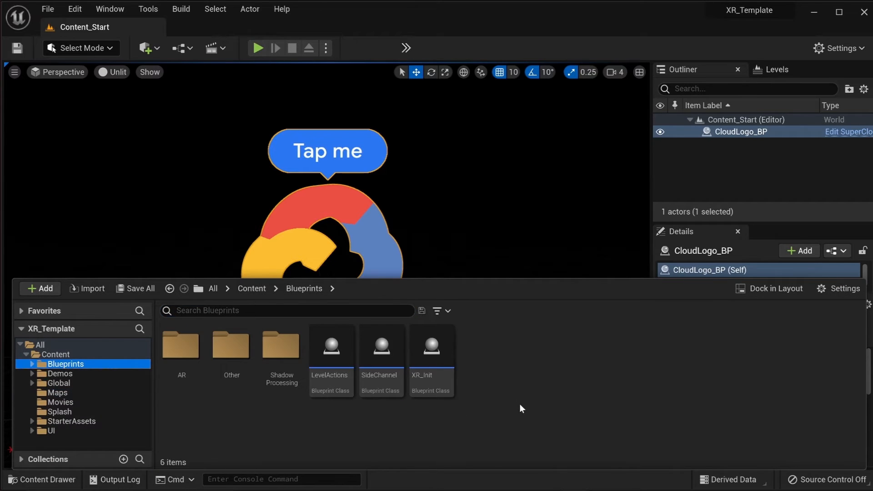
mouse_move(181, 347)
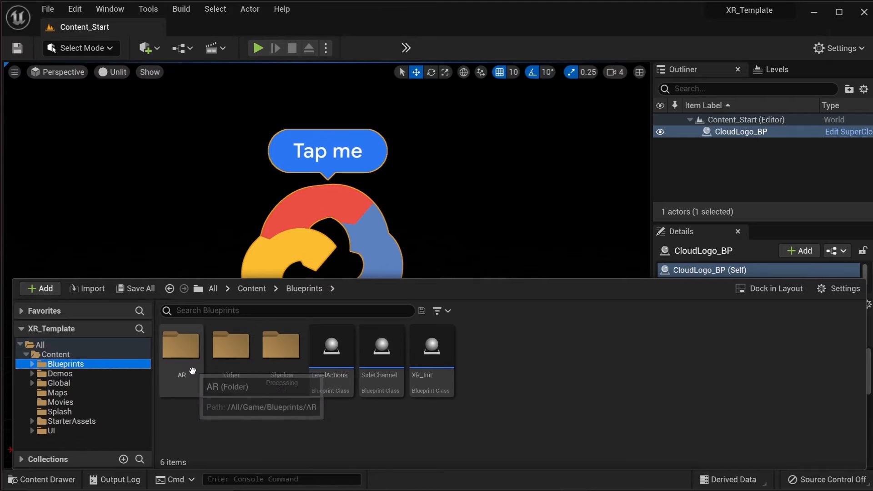
mouse_move(244, 434)
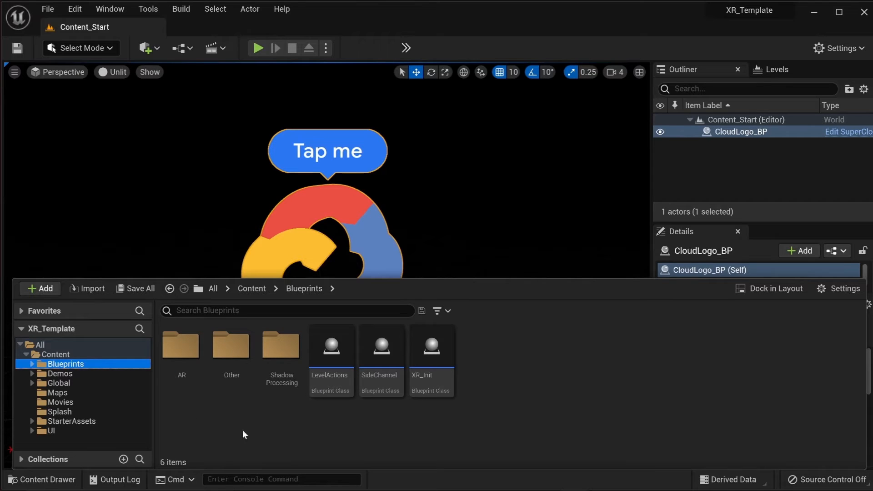
left_click(431, 355)
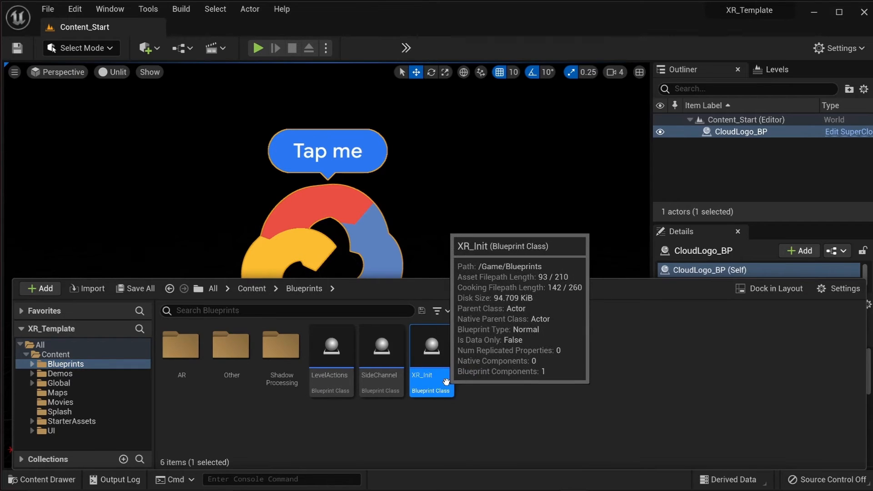
mouse_move(122, 461)
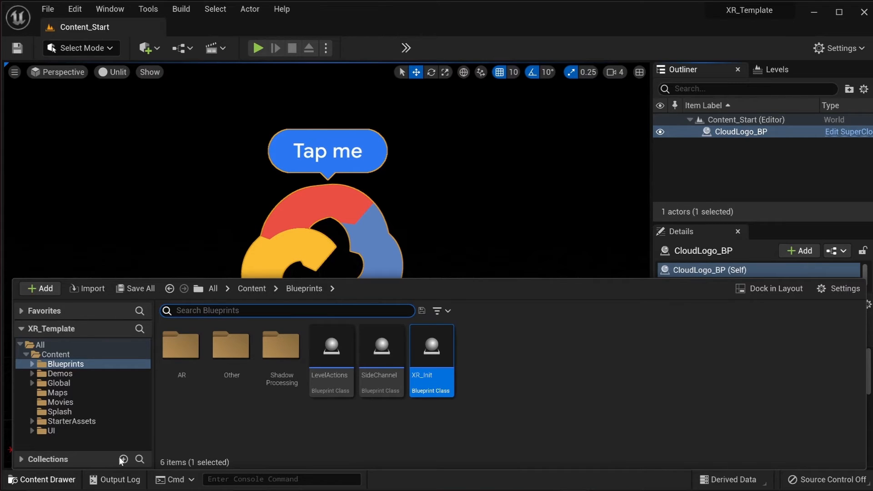
mouse_move(134, 448)
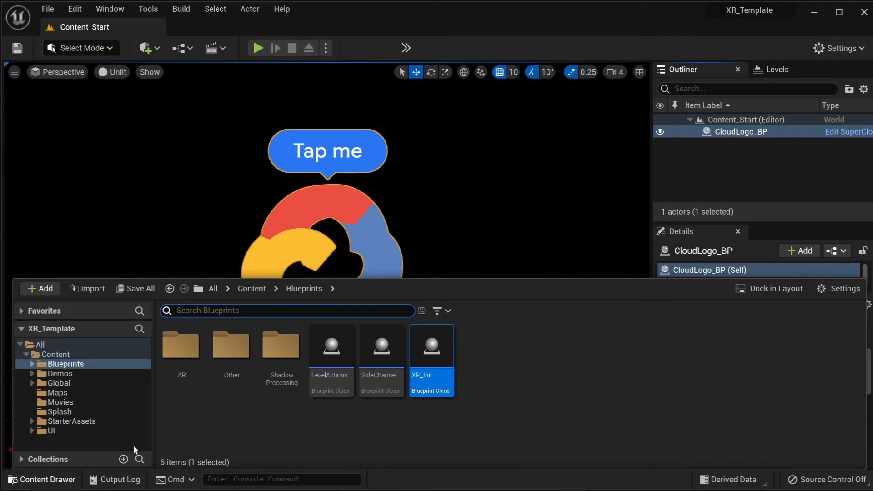
mouse_move(195, 352)
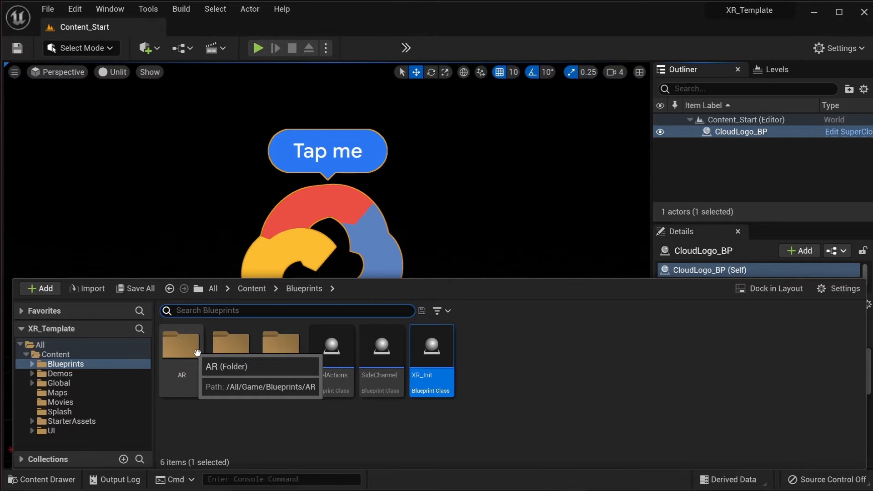
mouse_move(352, 445)
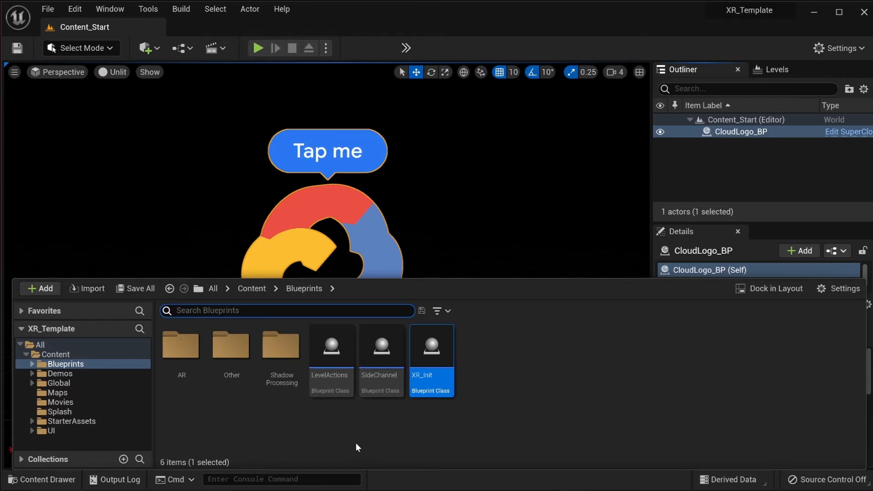
left_click(47, 431)
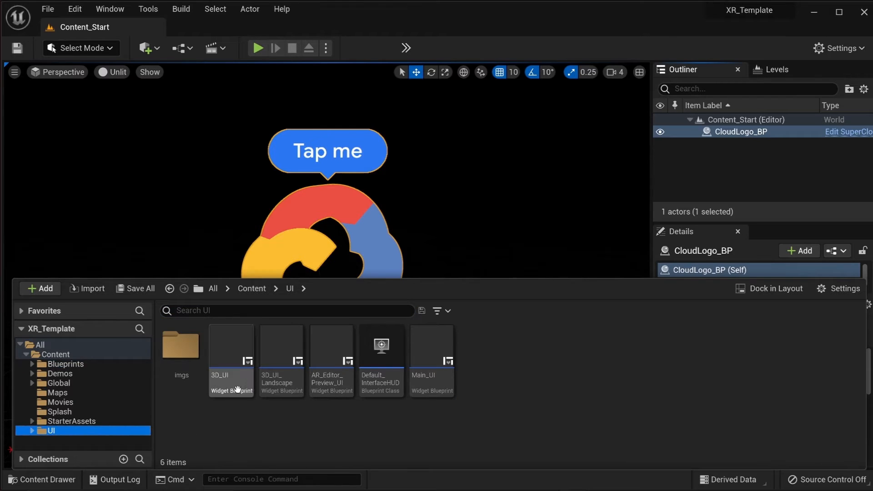
mouse_move(439, 393)
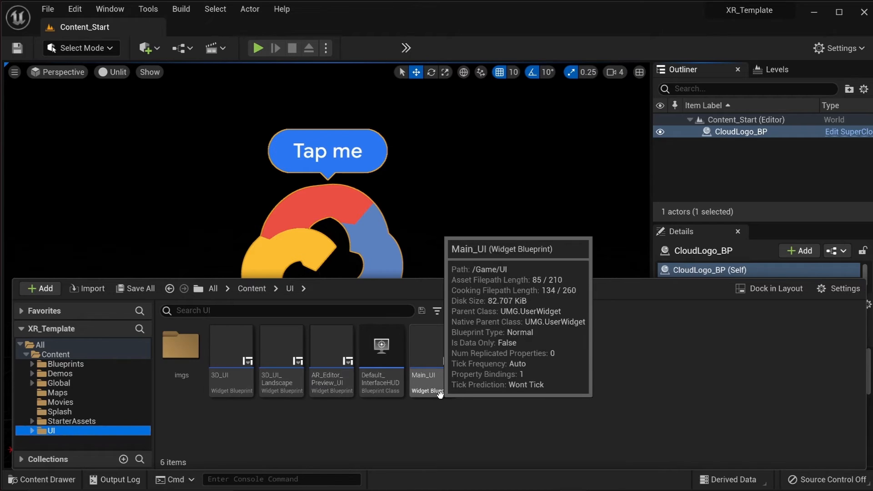
left_click(58, 383)
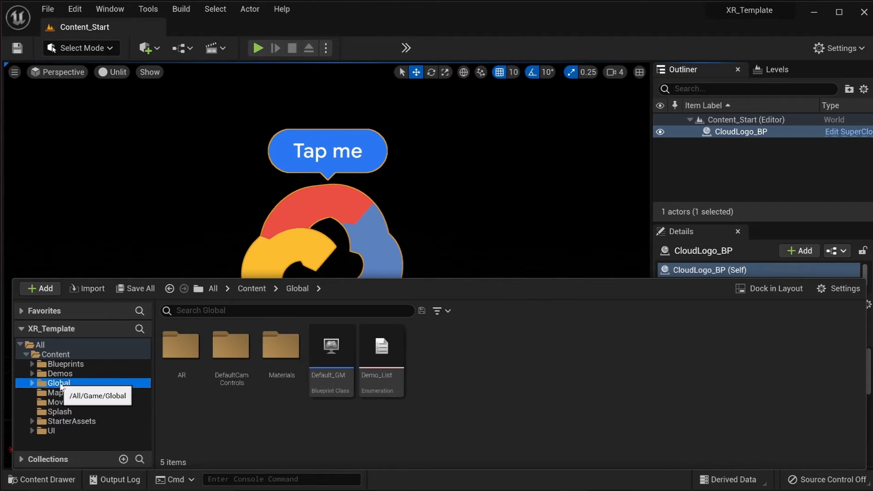
mouse_move(237, 432)
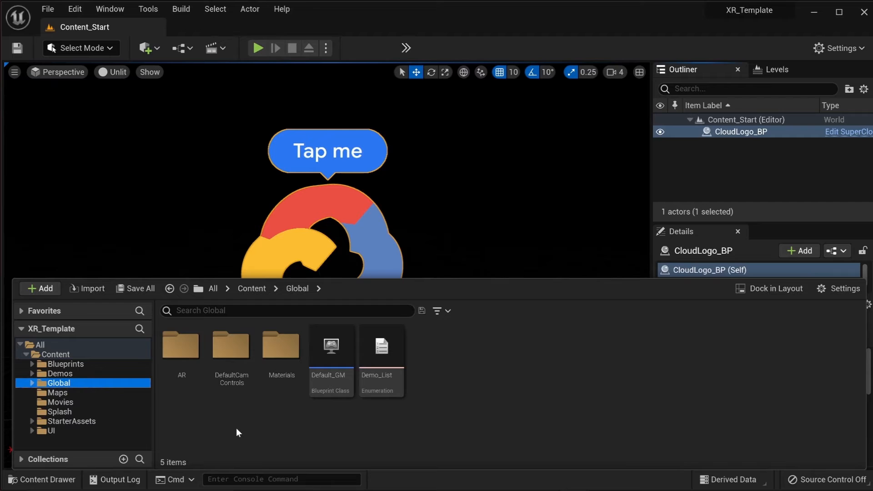
mouse_move(289, 437)
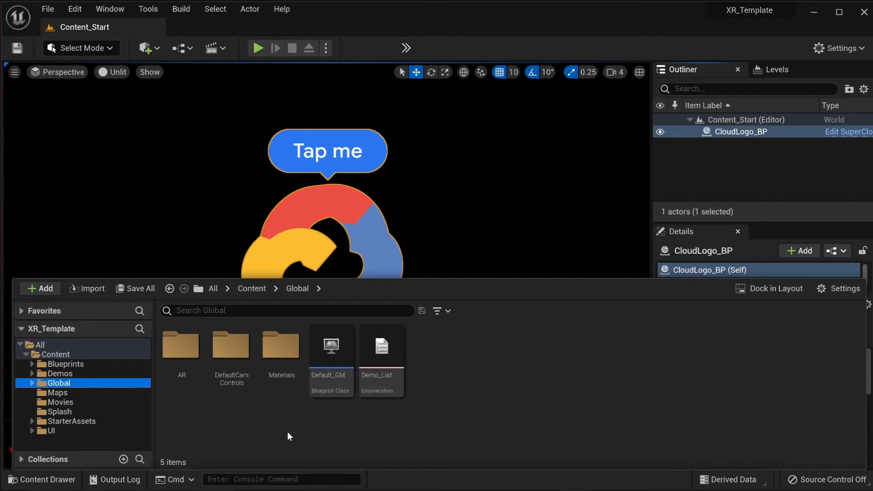
left_click(64, 364)
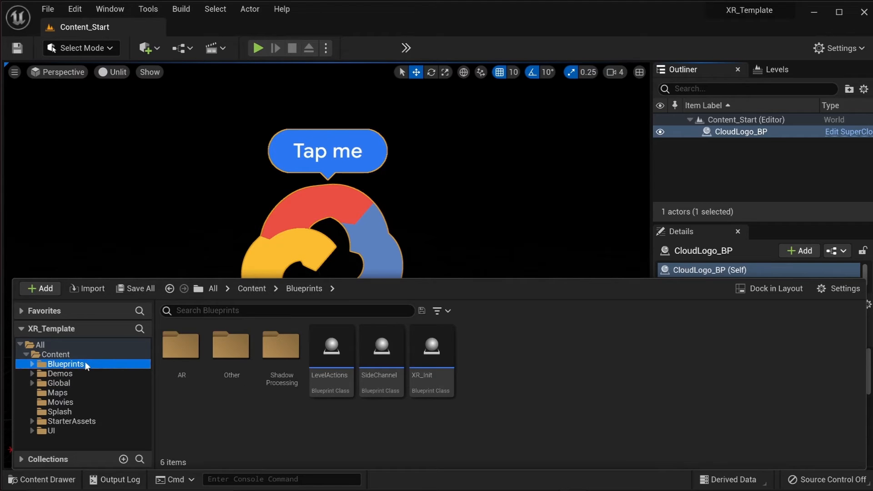
Step: Open SuperCloud_BP from StarterAssets and view its 3D preview and event graph
left_click(71, 421)
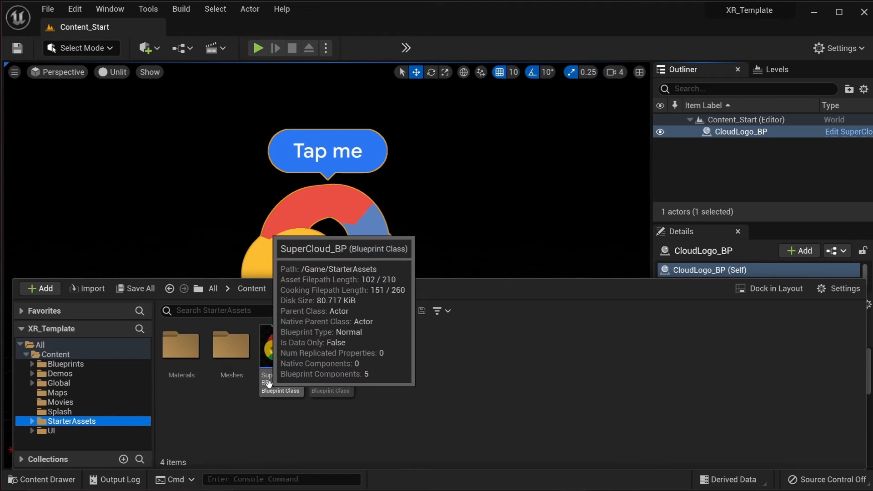
double_click(266, 350)
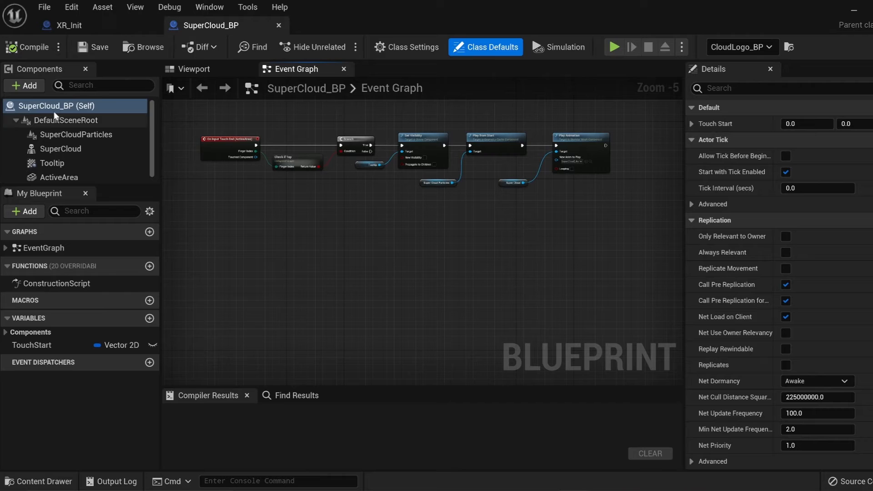
left_click(193, 69)
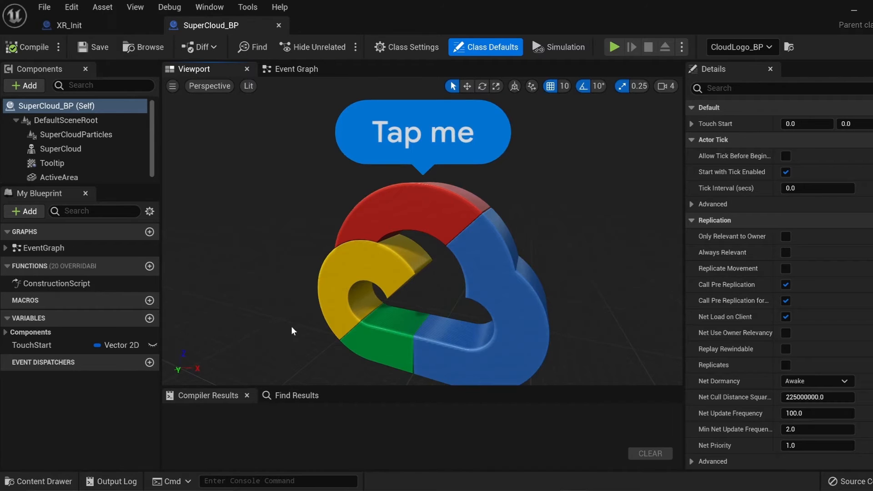
left_click(60, 149)
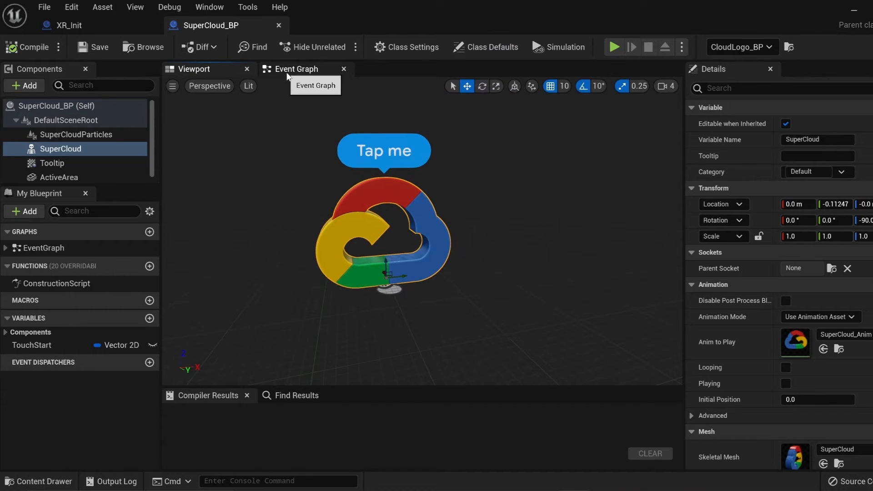
left_click(296, 69)
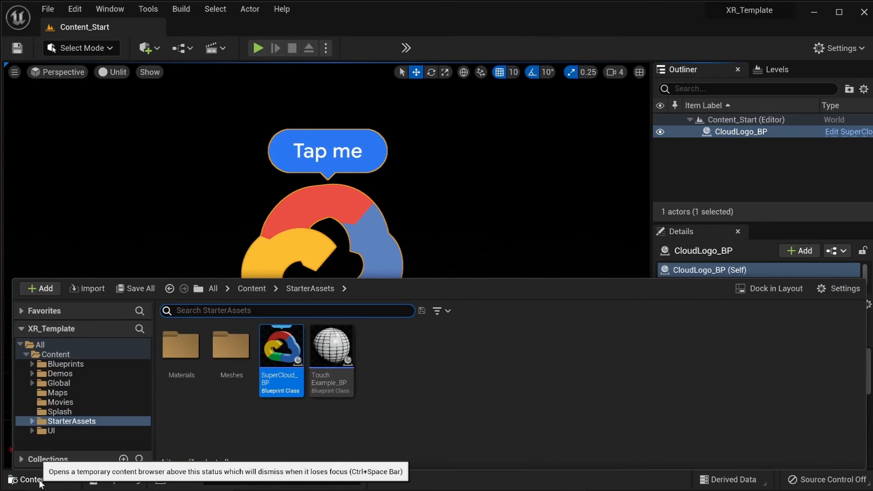
left_click(65, 364)
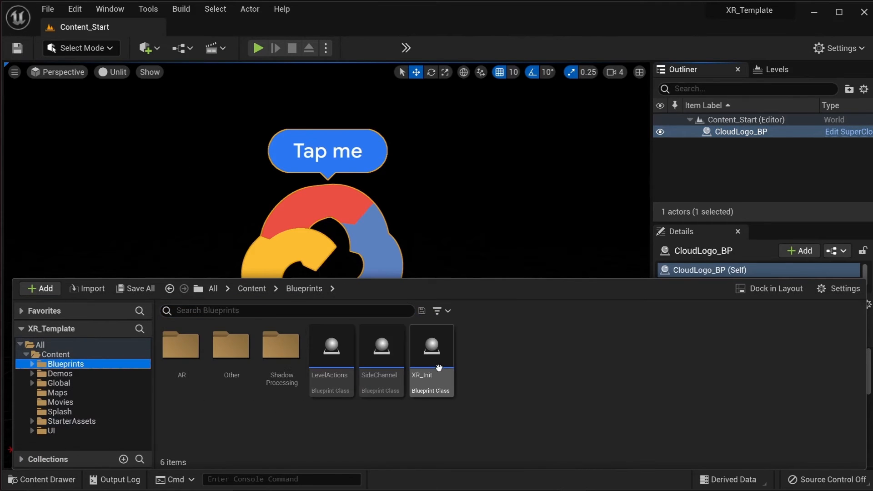
double_click(431, 359)
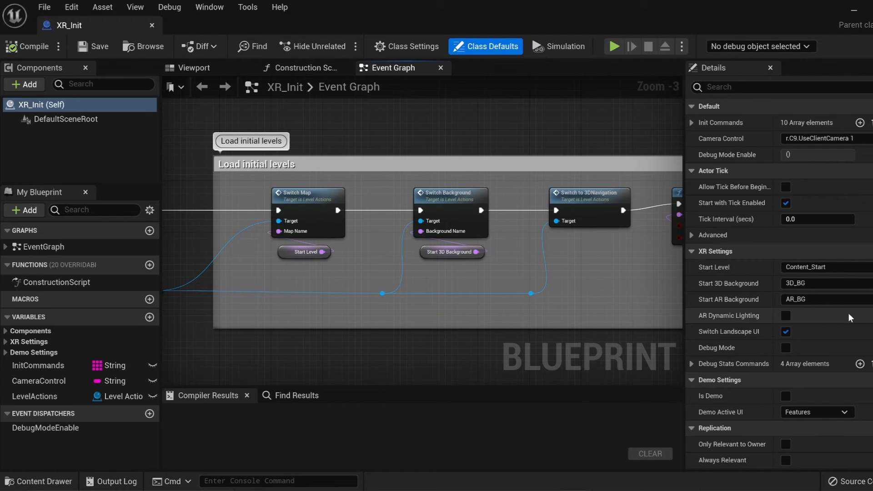
scroll("down", 3)
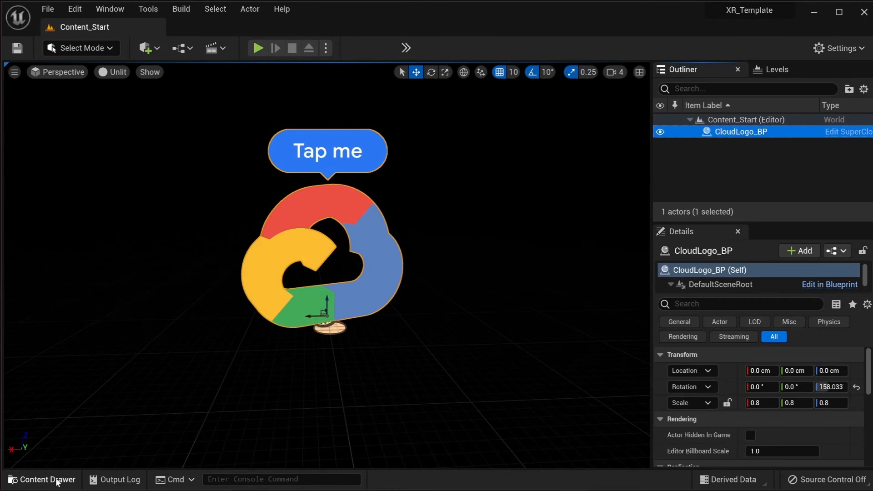
Step: Add a new folder named 'Custom' under Content and open it
left_click(40, 480)
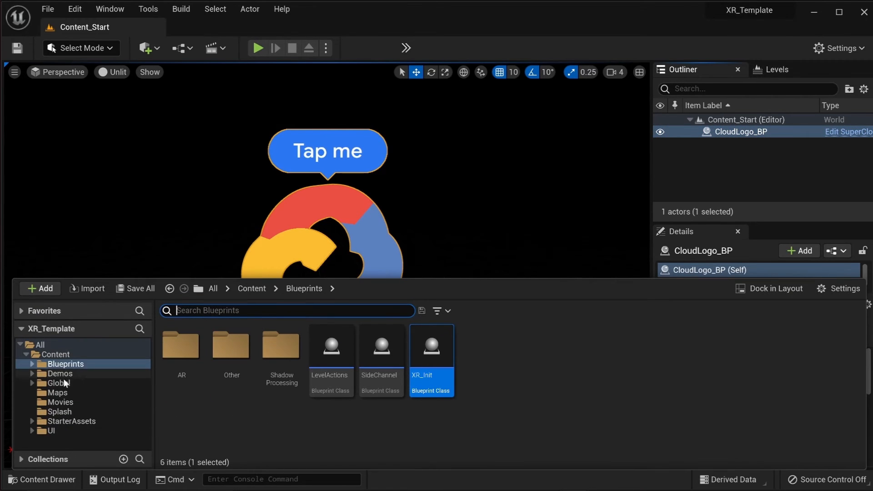
left_click(56, 393)
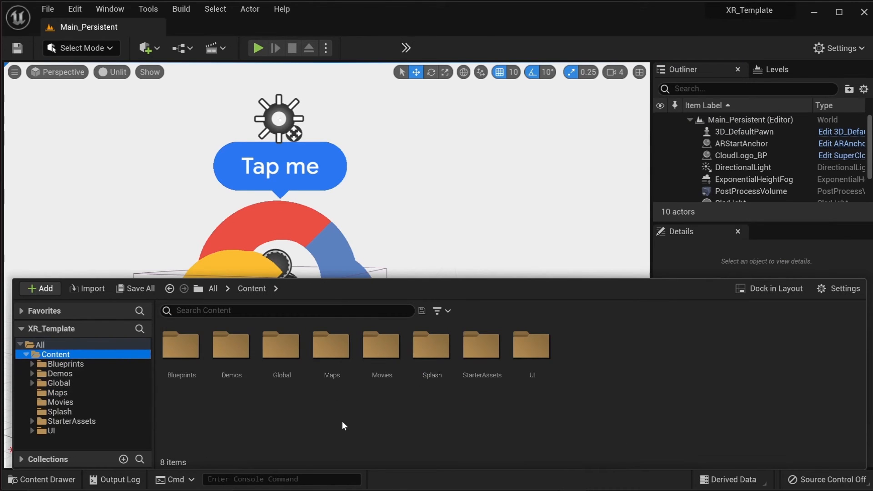
left_click(39, 288)
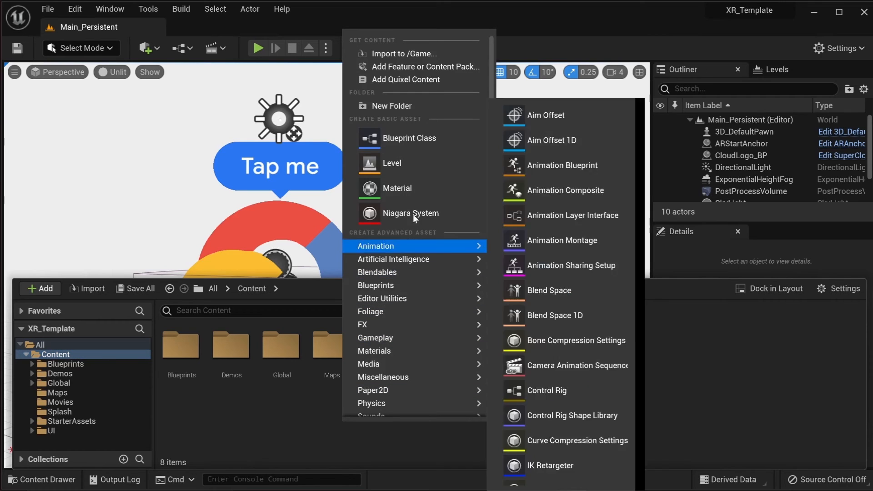
left_click(390, 106)
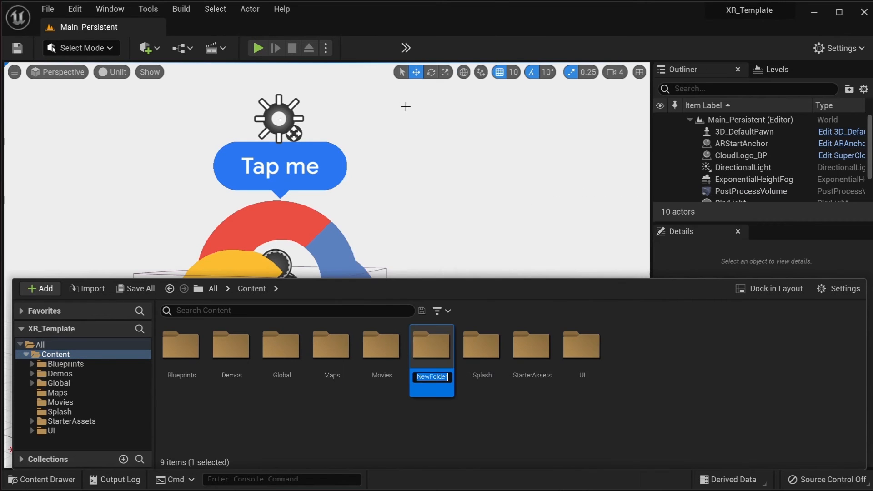
type("Custom")
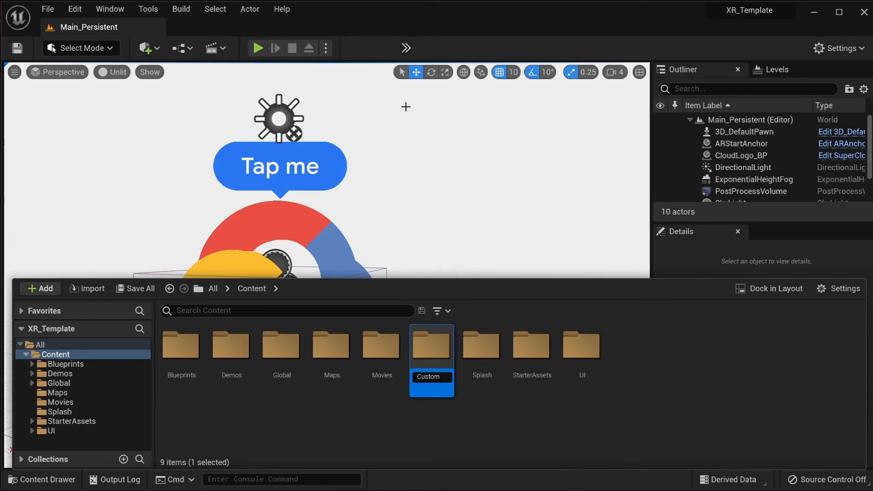
double_click(432, 348)
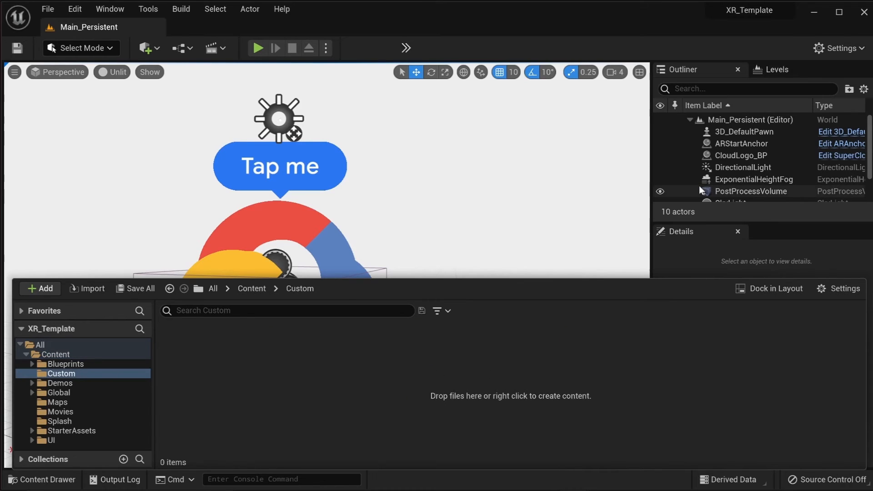
mouse_move(87, 288)
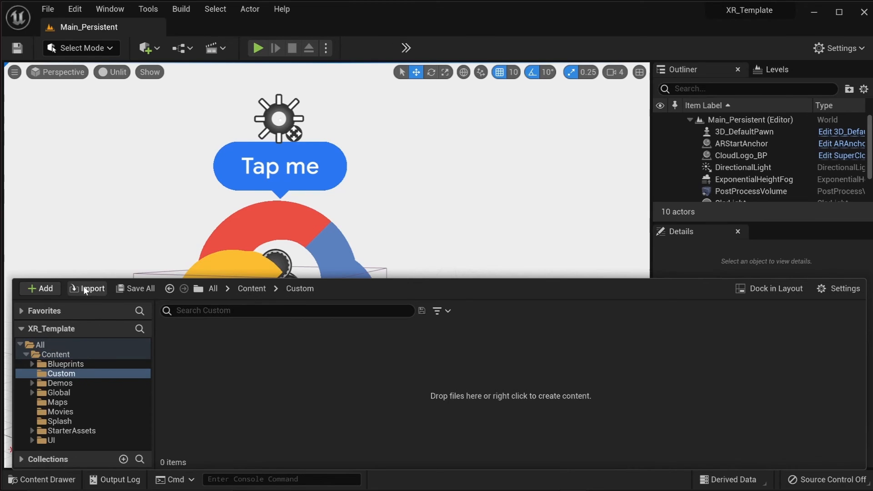
Step: Import SM_Andy.fbx from the Desktop into the Custom folder using the shown FBX import settings
left_click(92, 289)
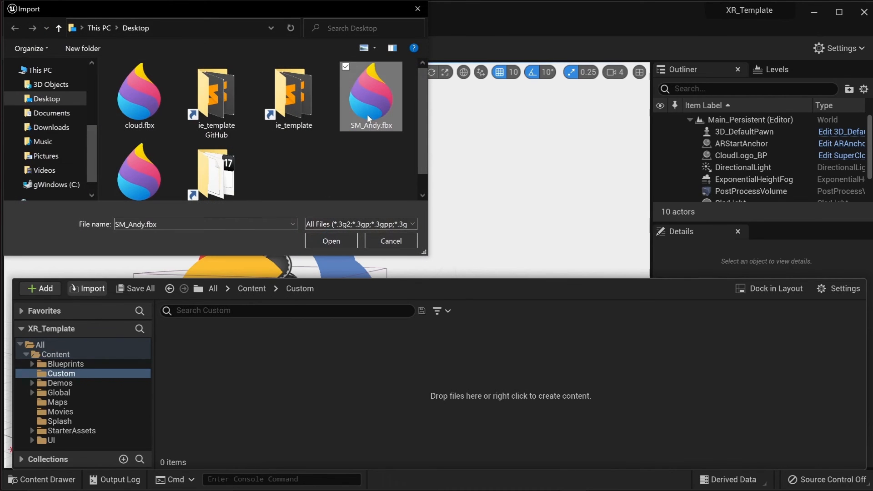
left_click(331, 241)
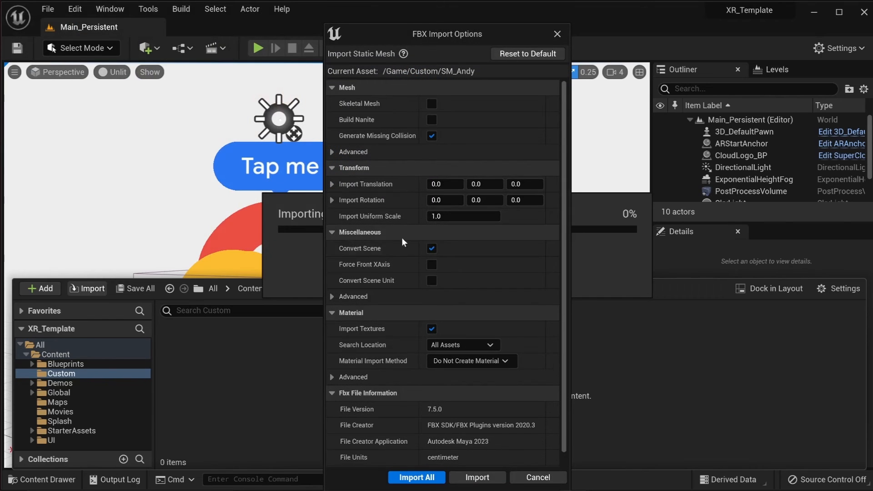
mouse_move(416, 478)
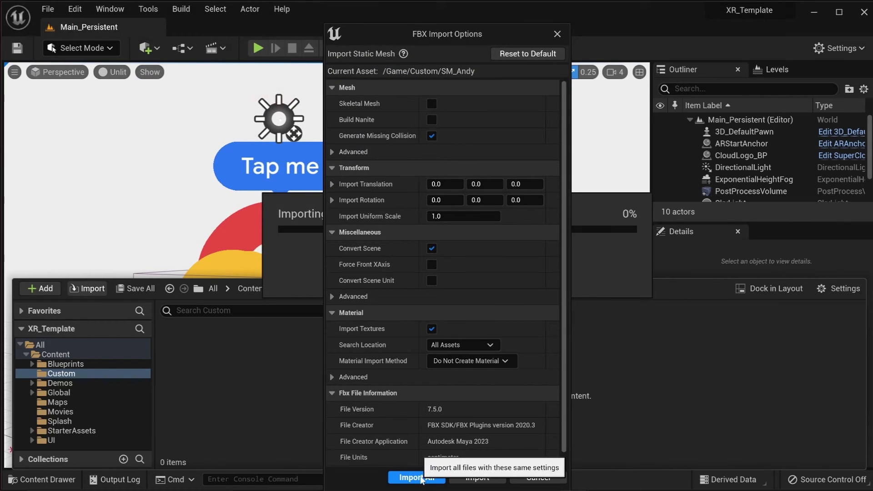
left_click(416, 478)
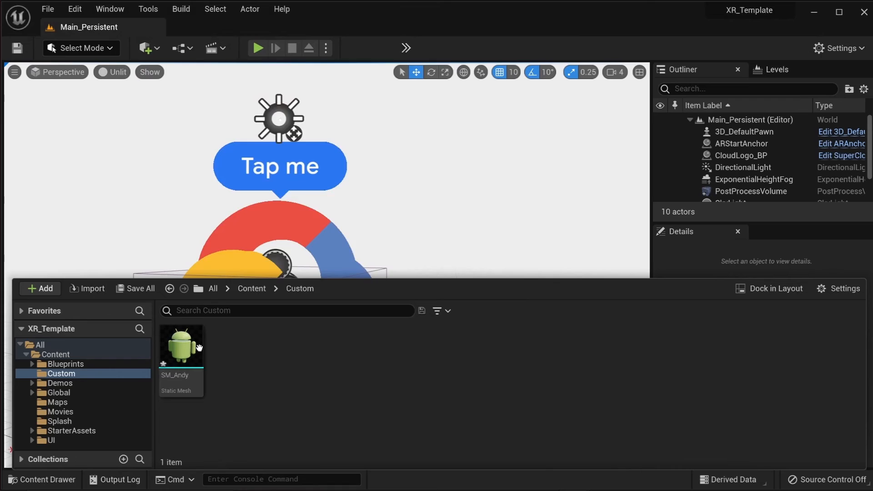
left_click(181, 348)
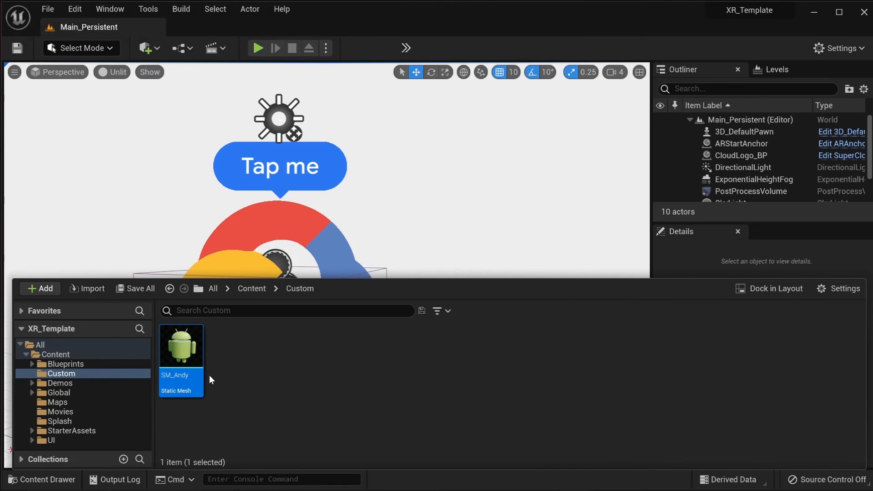
mouse_move(176, 425)
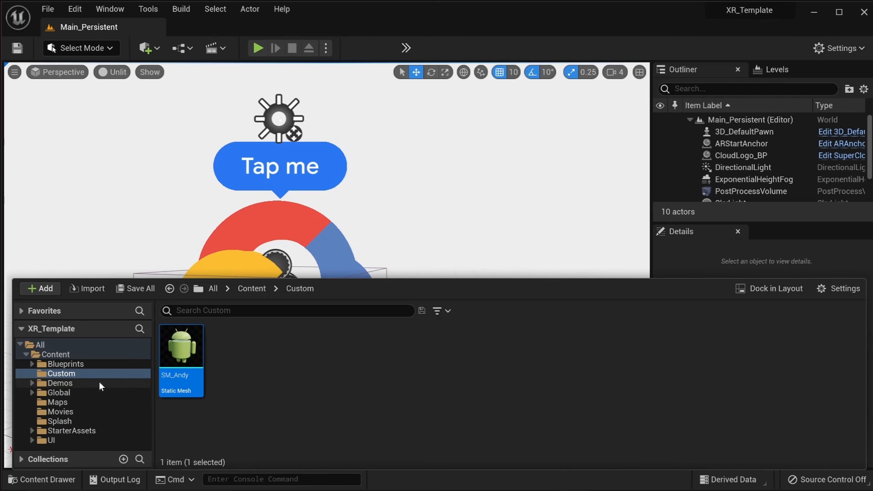
Step: Load the Content_Start level from the Maps folder
left_click(57, 403)
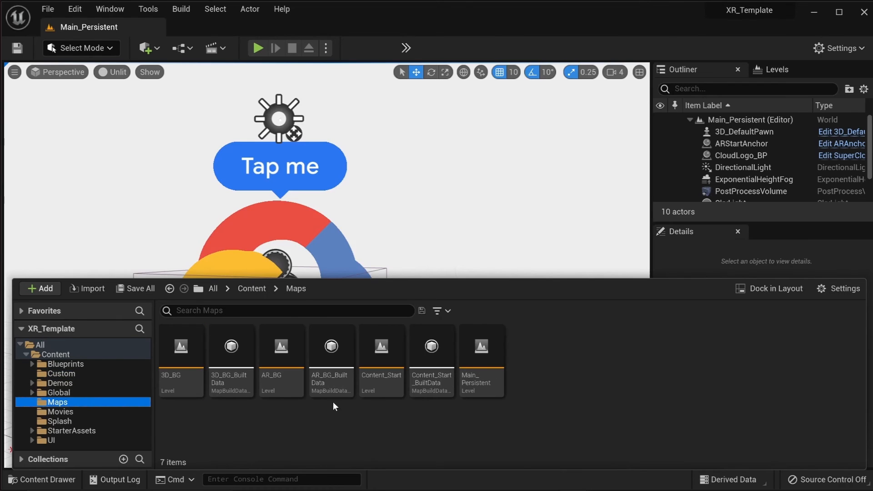
left_click(382, 347)
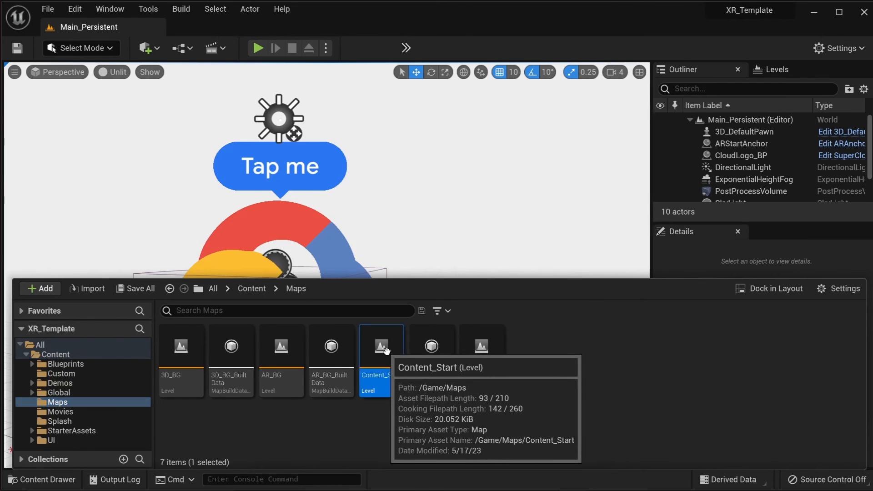
double_click(381, 347)
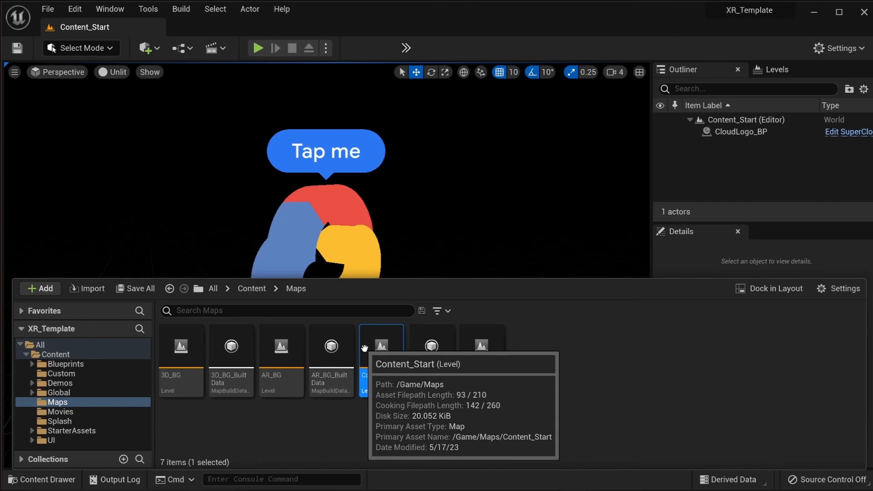
Step: Place SM_Andy from the Custom folder into the level over the cloud logo
left_click(61, 374)
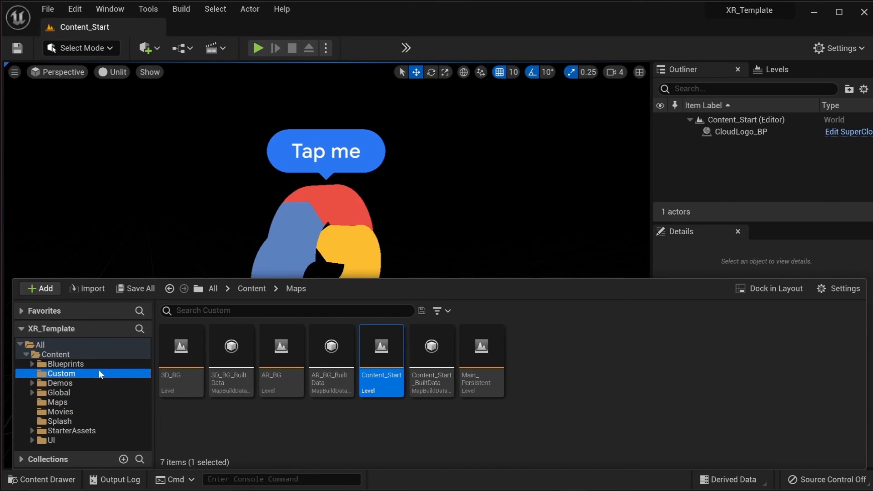
left_click(60, 373)
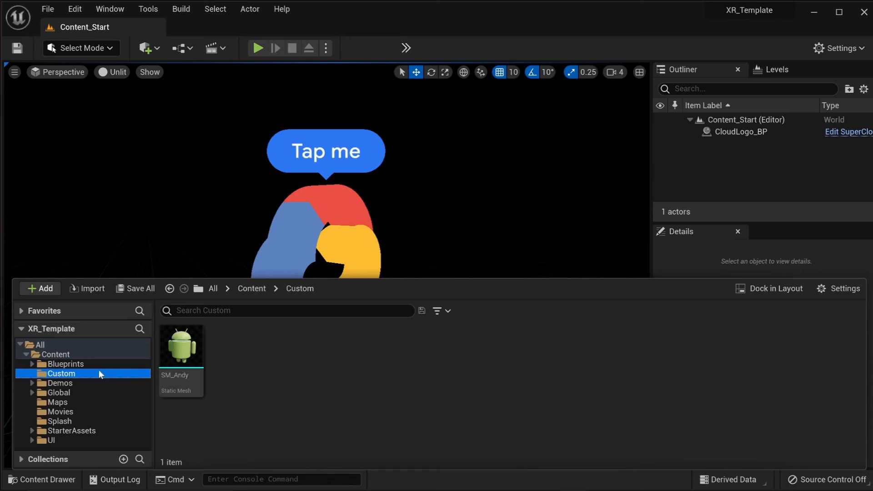
left_click_drag(180, 345, 308, 239)
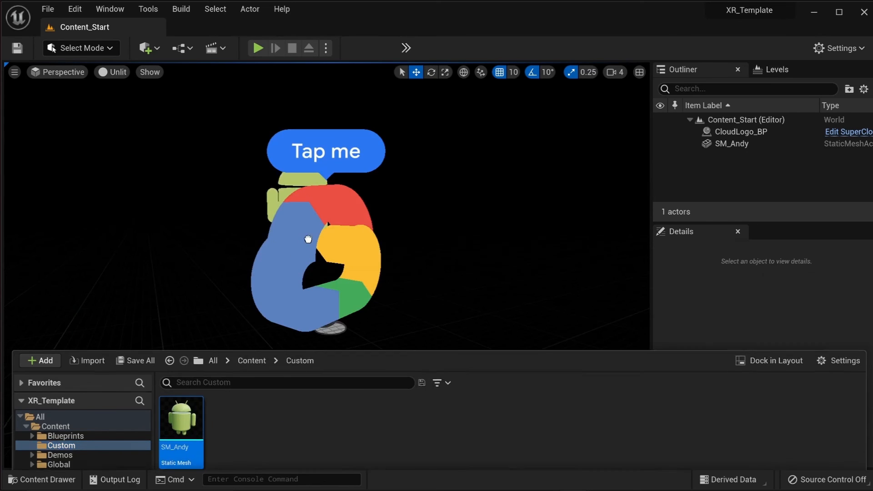
left_click(308, 239)
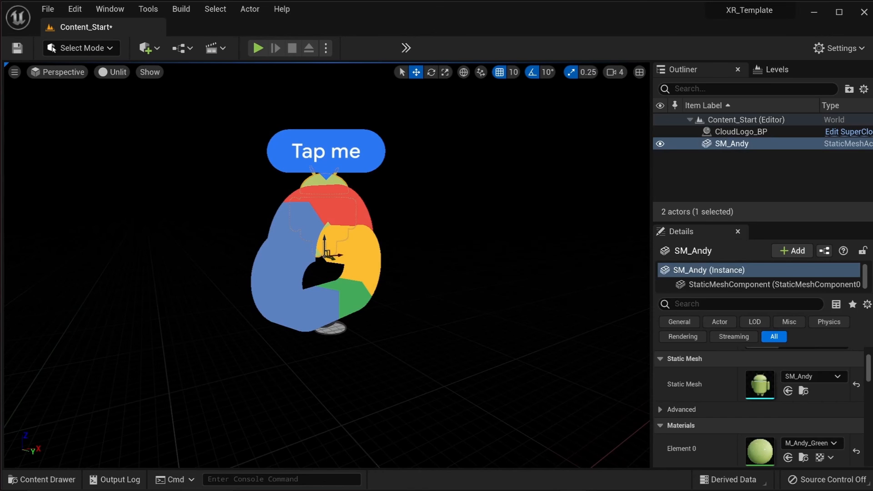